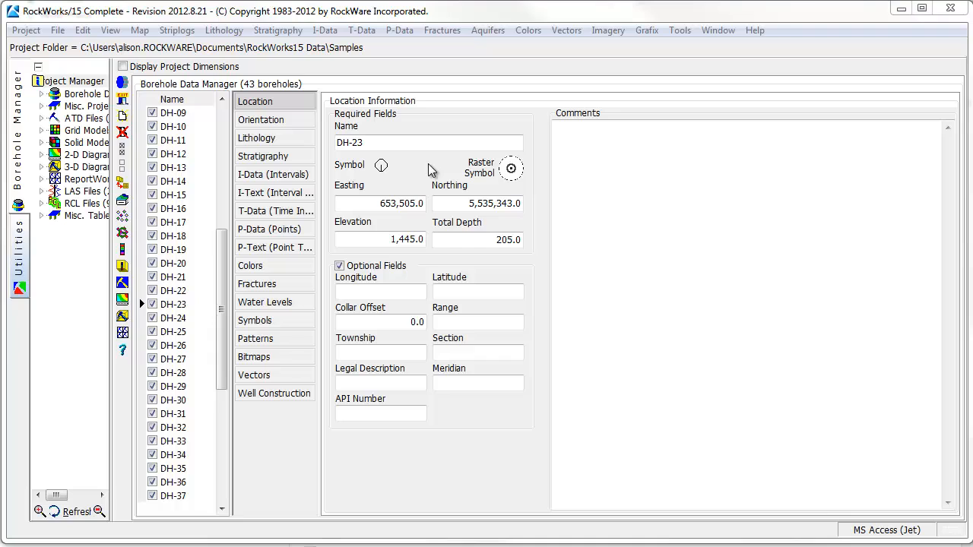
Review DH-23's stratigraphy and point data, then start a hole-to-hole multi-log section.
left_click(263, 156)
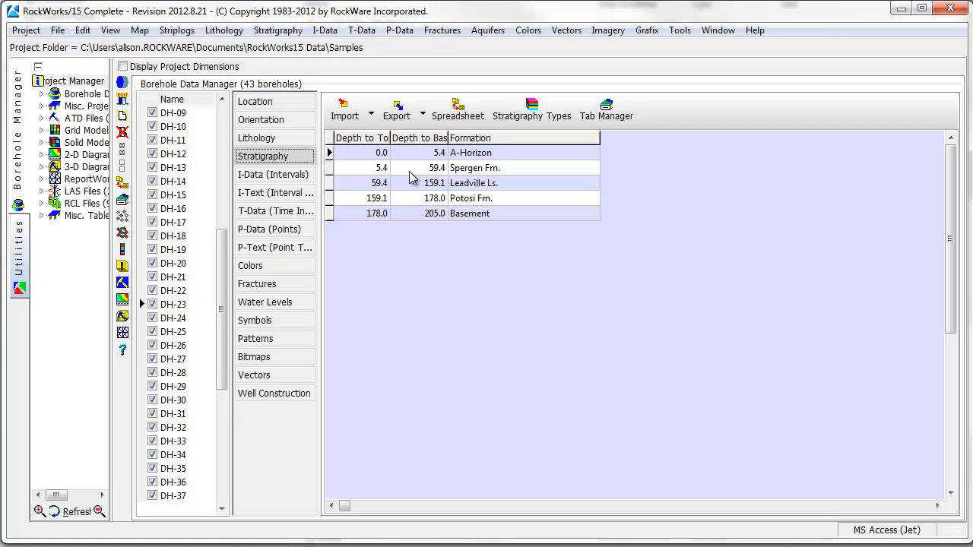
left_click(269, 229)
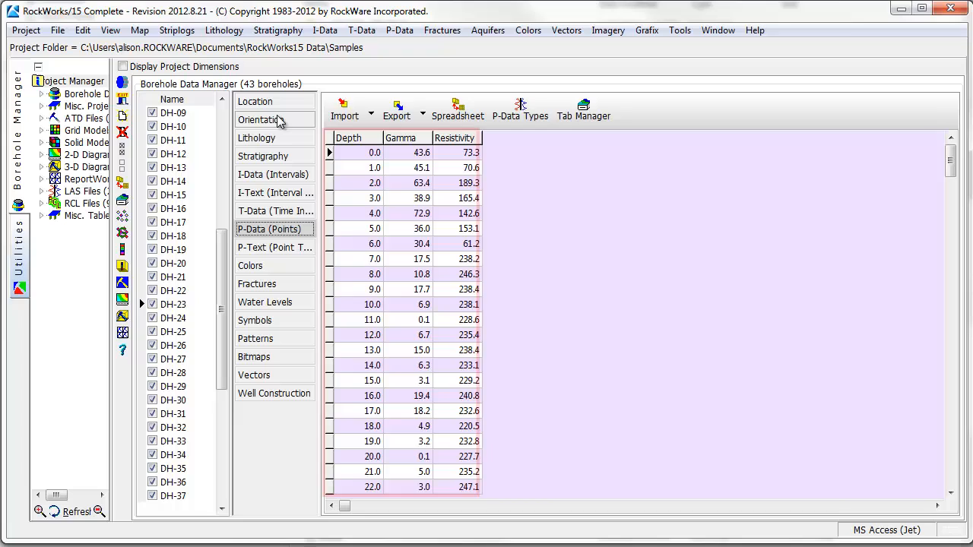
left_click(254, 100)
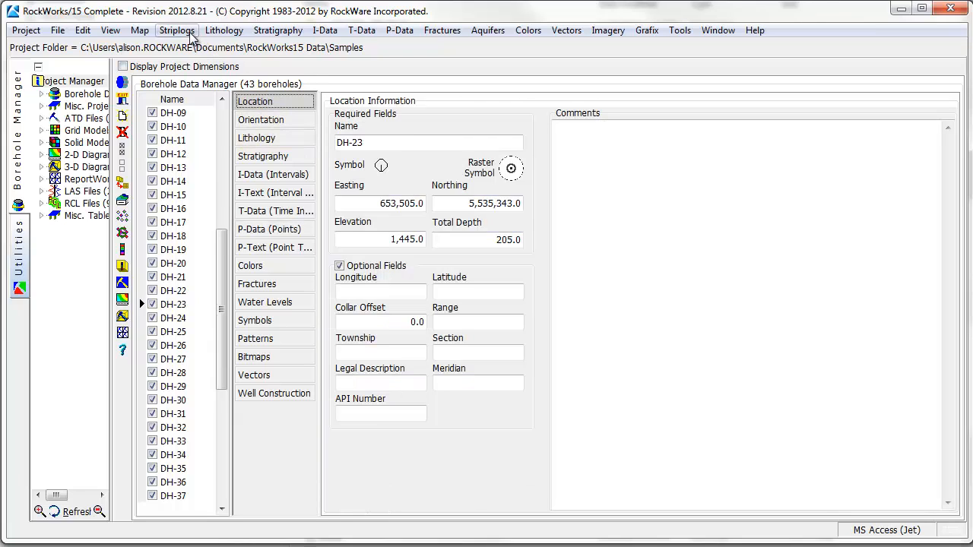
left_click(176, 30)
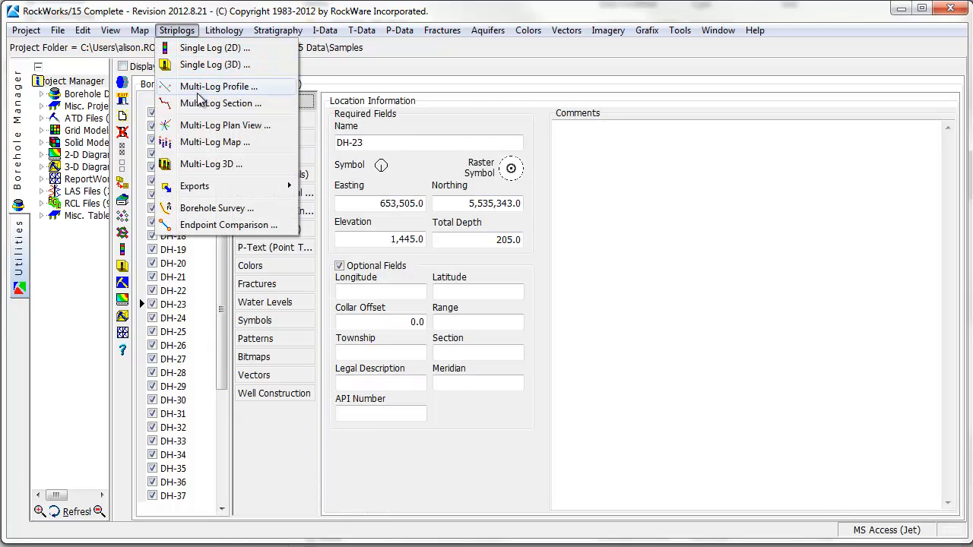
left_click(220, 102)
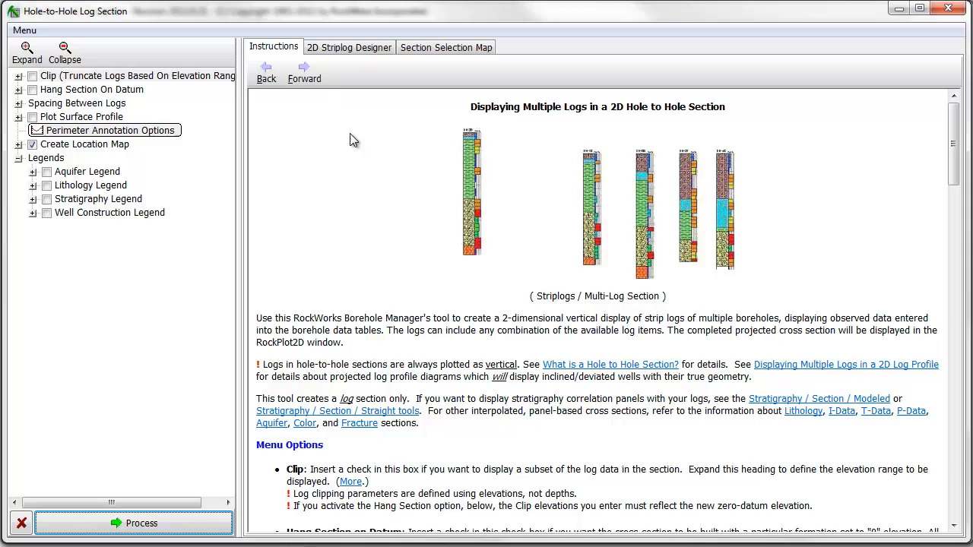
mouse_move(369, 55)
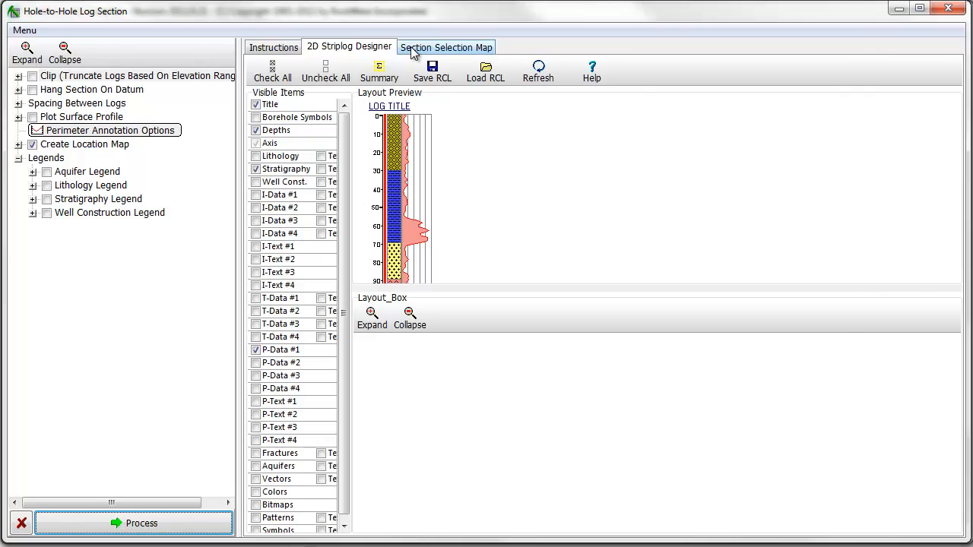
Clear the old line, trace DH-38 through DH-24 on the map, and generate the section.
left_click(466, 47)
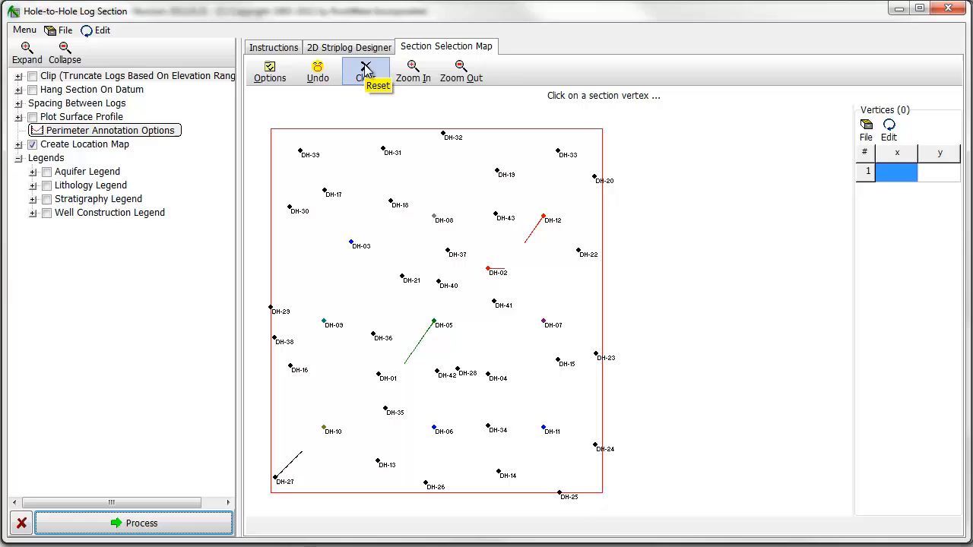
left_click(273, 336)
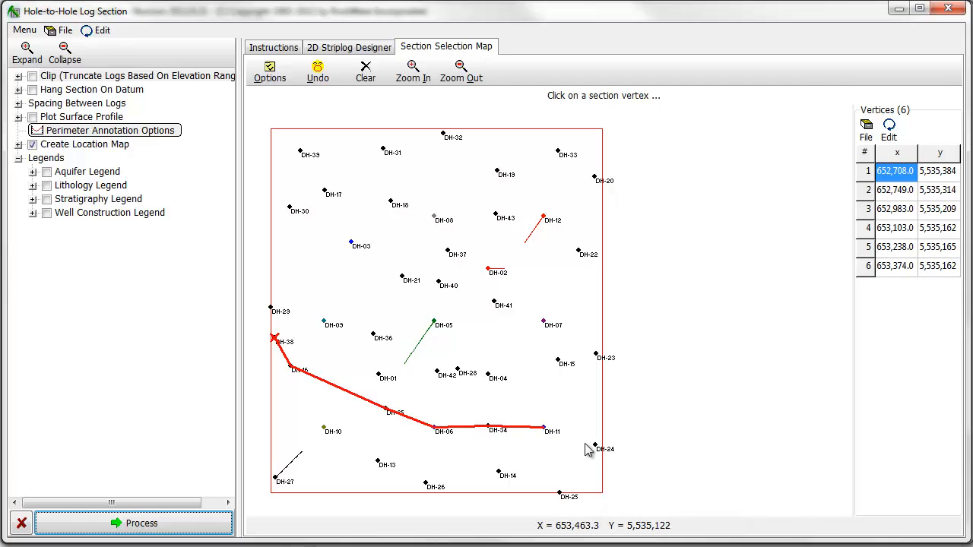
left_click(597, 447)
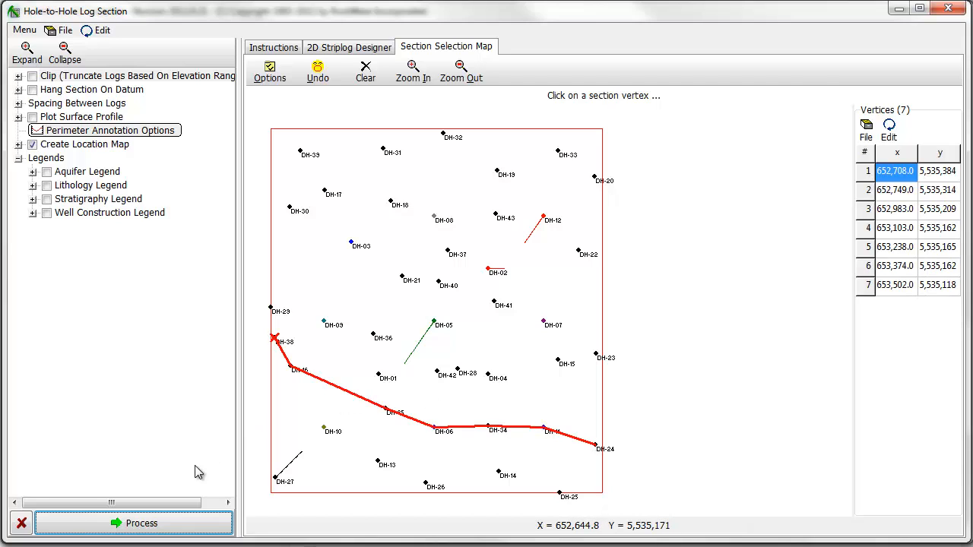
left_click(141, 522)
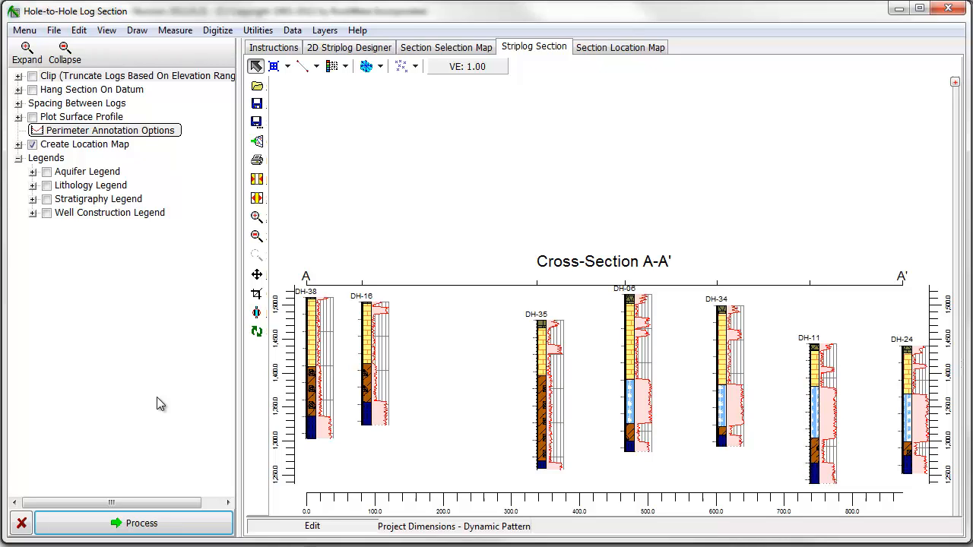
mouse_move(120, 321)
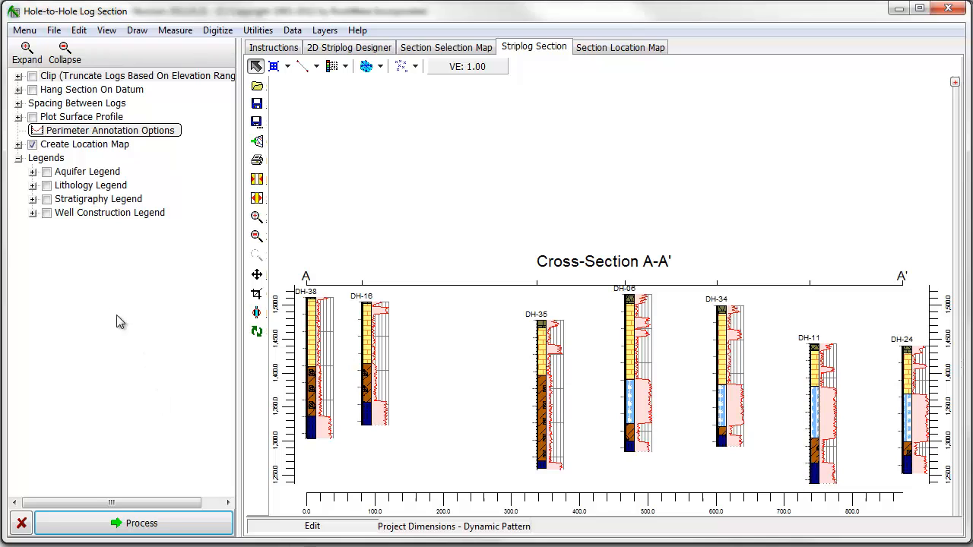
Enable the Stratigraphy Legend and clip the logs between elevations 1,440 and 1,320.
left_click(47, 198)
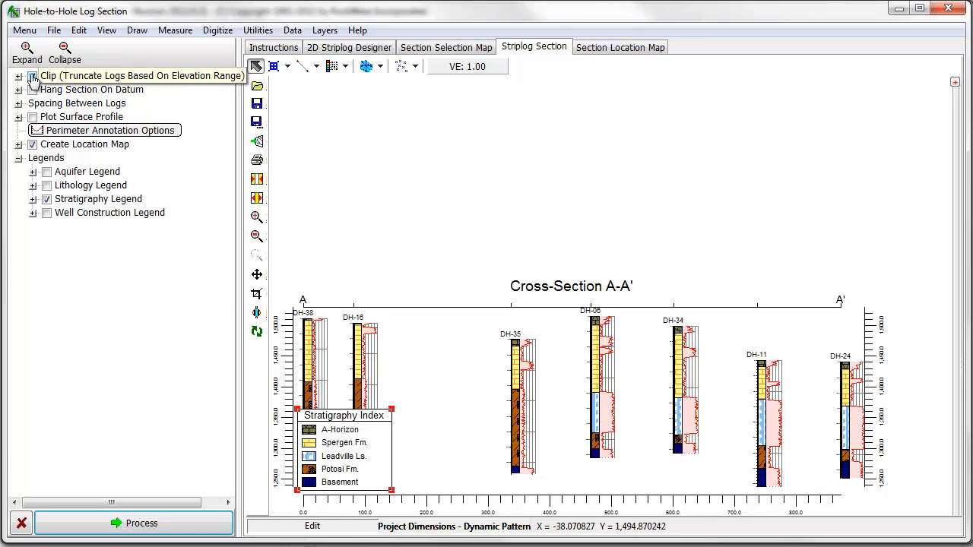
left_click(32, 77)
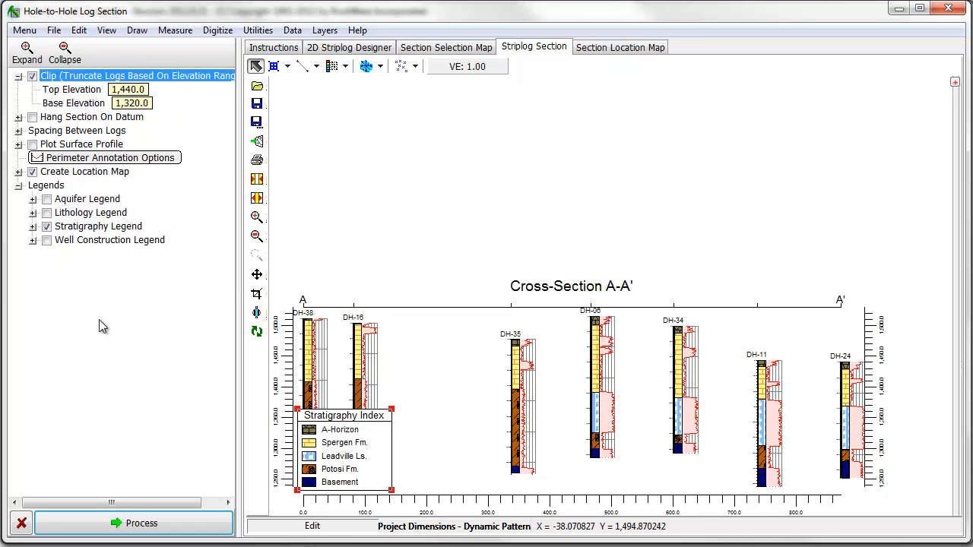
mouse_move(175, 523)
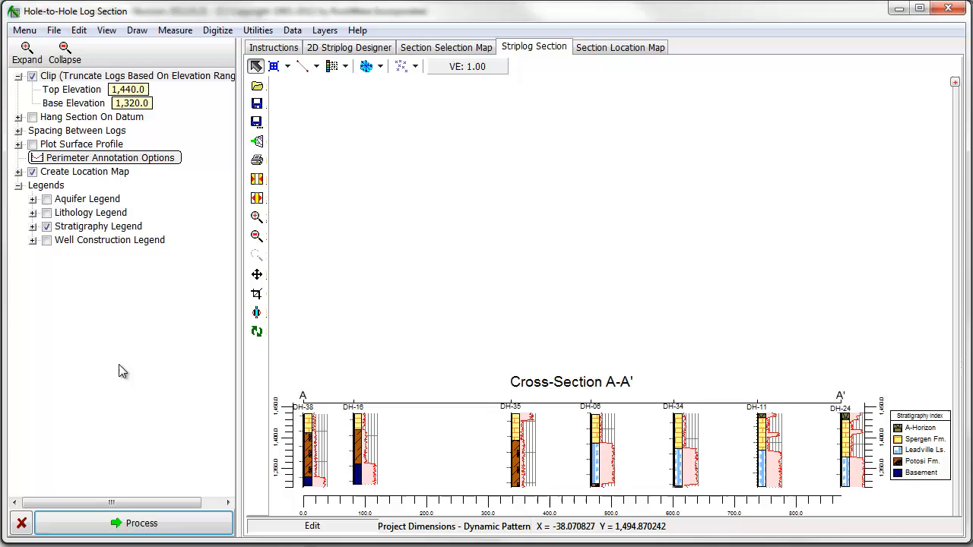
mouse_move(84, 171)
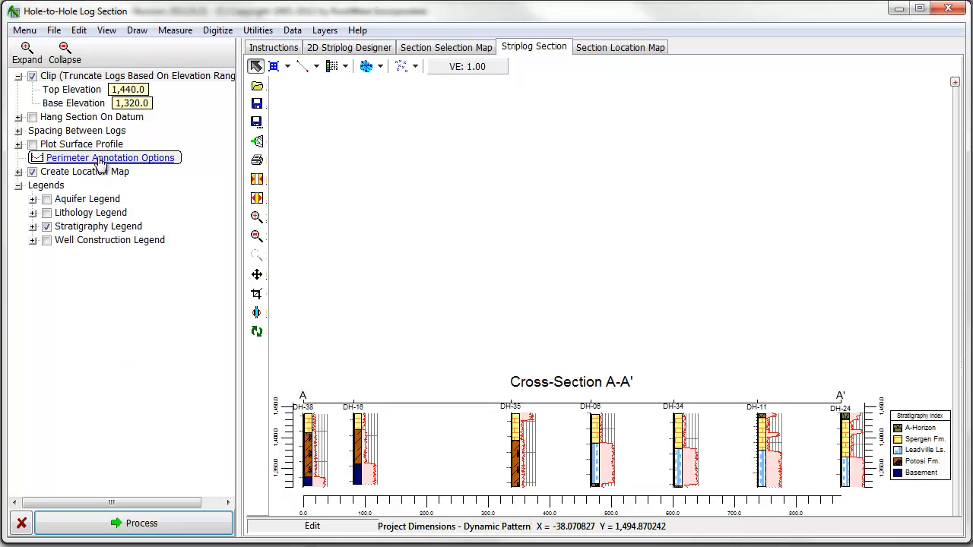
Set the Intended Vertical Exaggeration Factor to 3 in Perimeter Annotation Options.
left_click(111, 157)
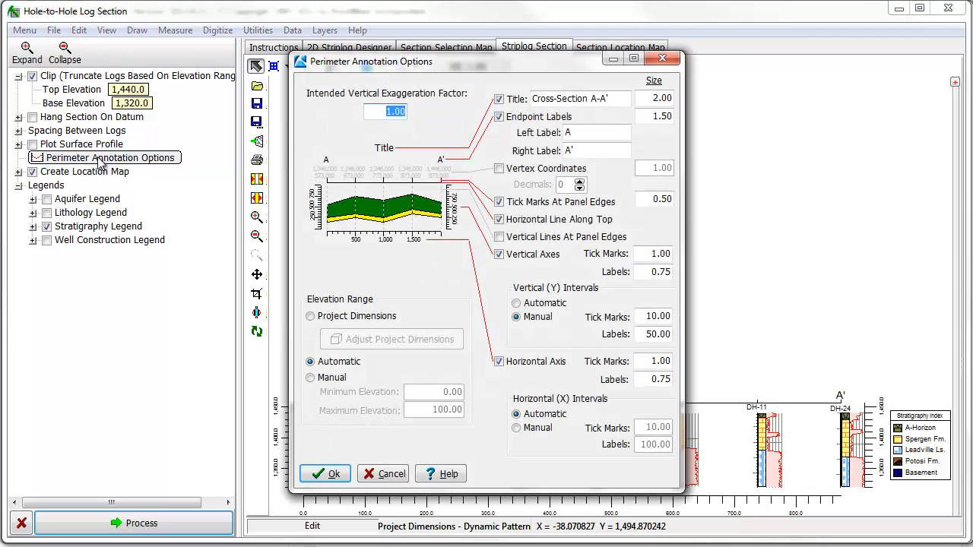
mouse_move(358, 147)
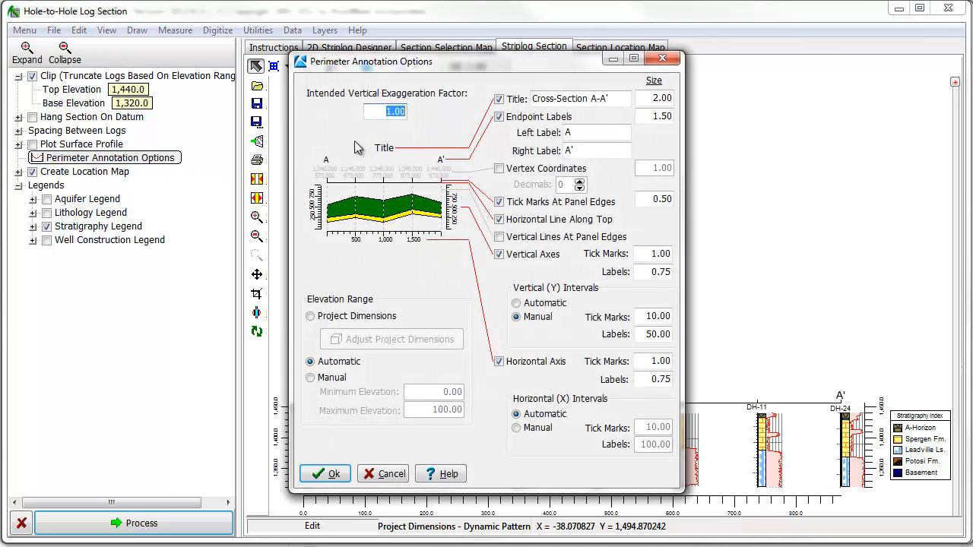
left_click(403, 112)
type("3")
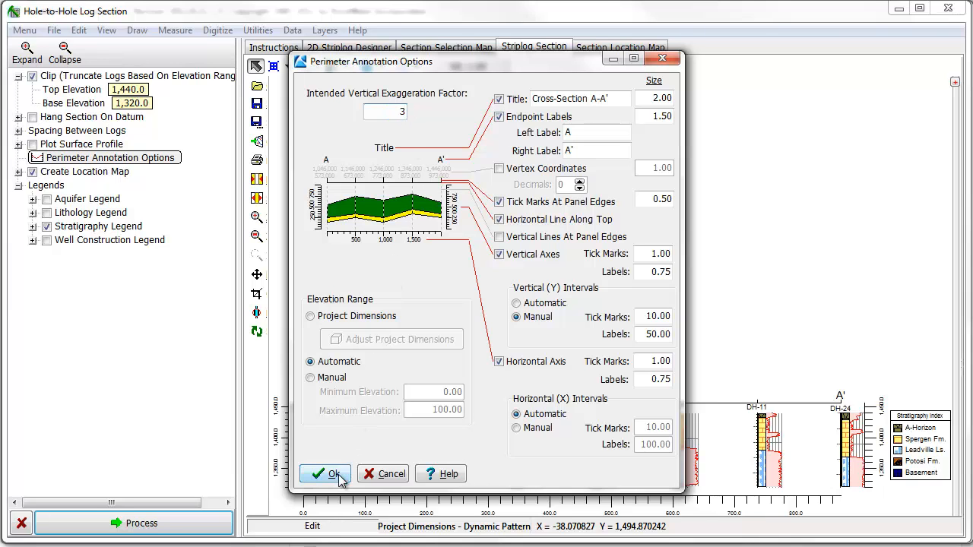
left_click(327, 474)
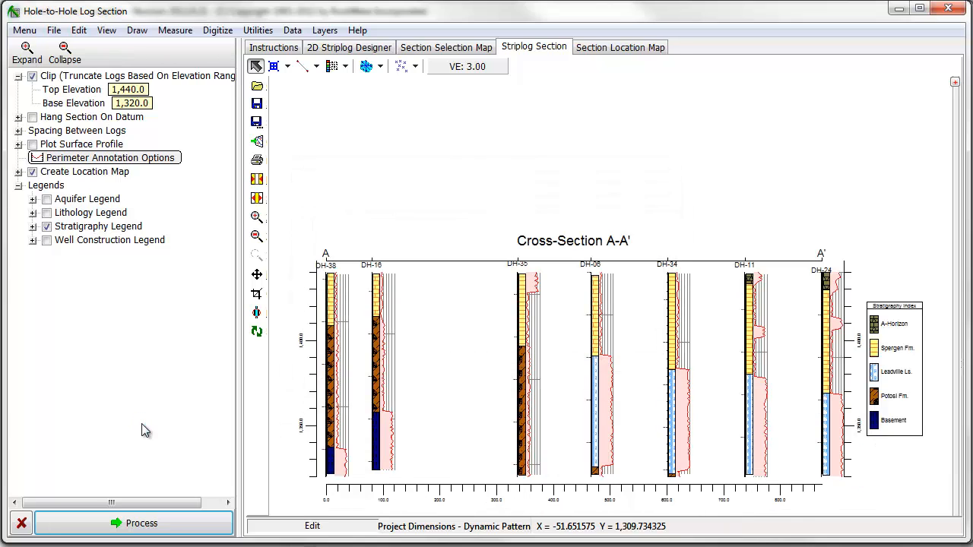
mouse_move(154, 427)
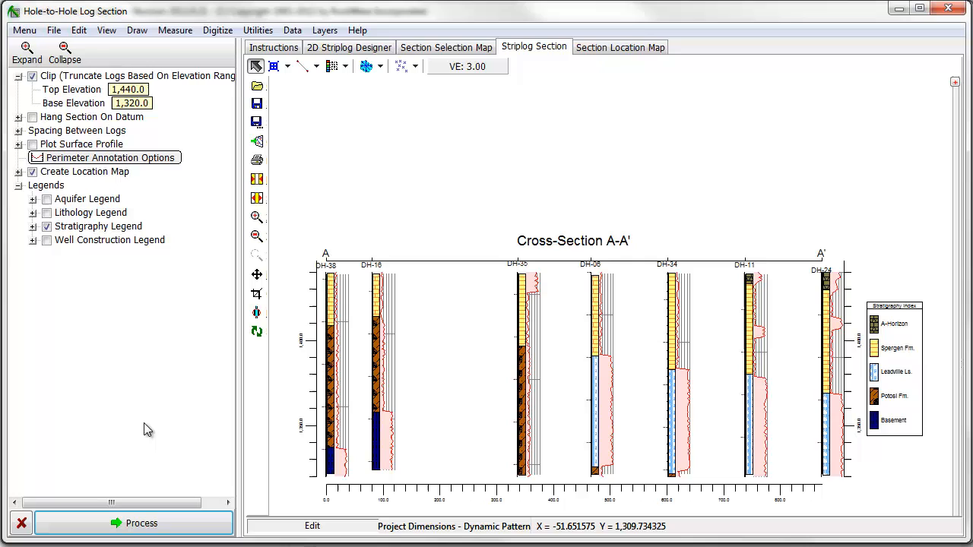
Use Fixed (Constant) Distance log spacing with a 100-unit separation and regenerate the section.
left_click(19, 130)
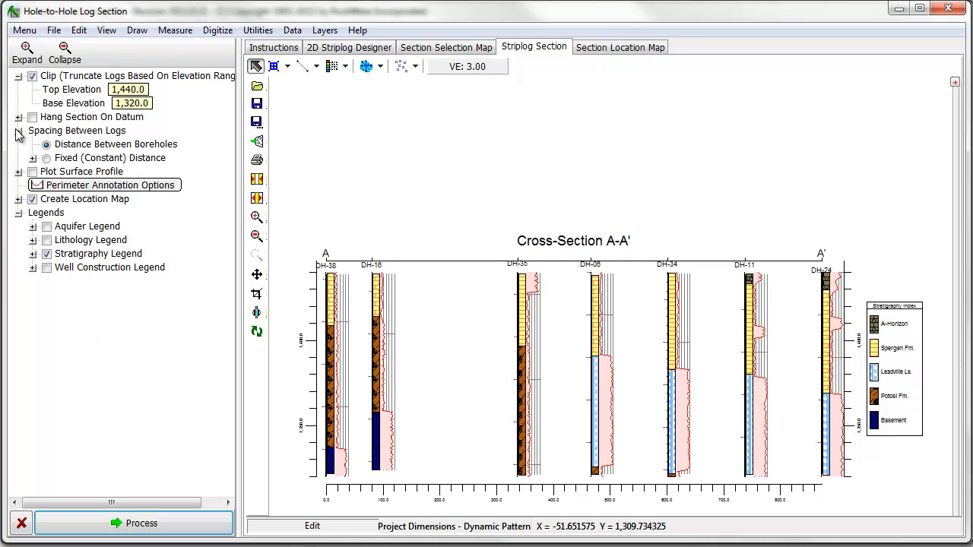
left_click(46, 158)
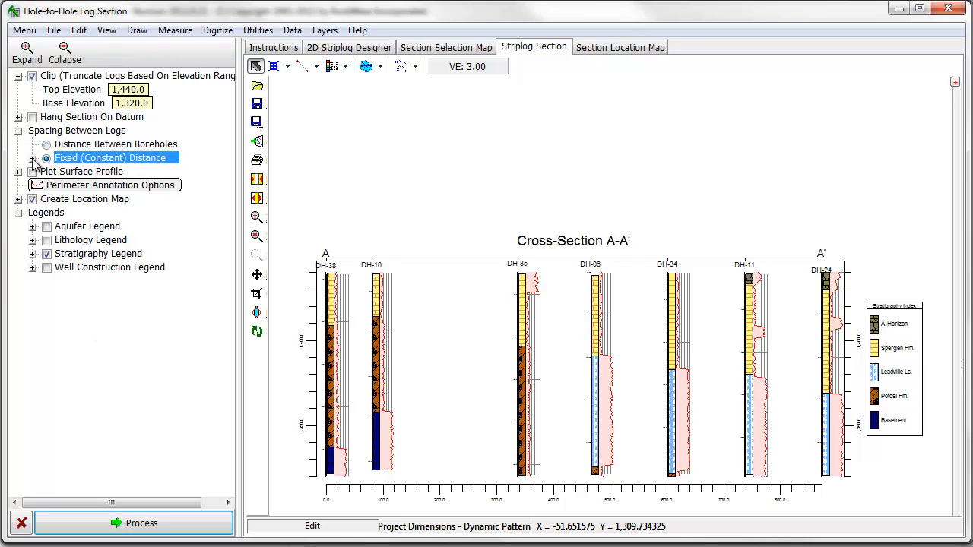
left_click(32, 157)
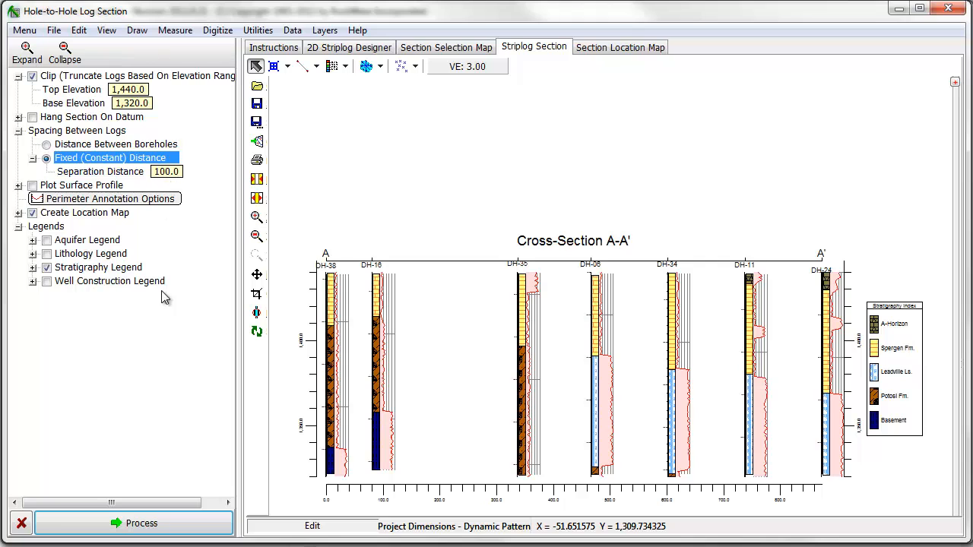
left_click(140, 523)
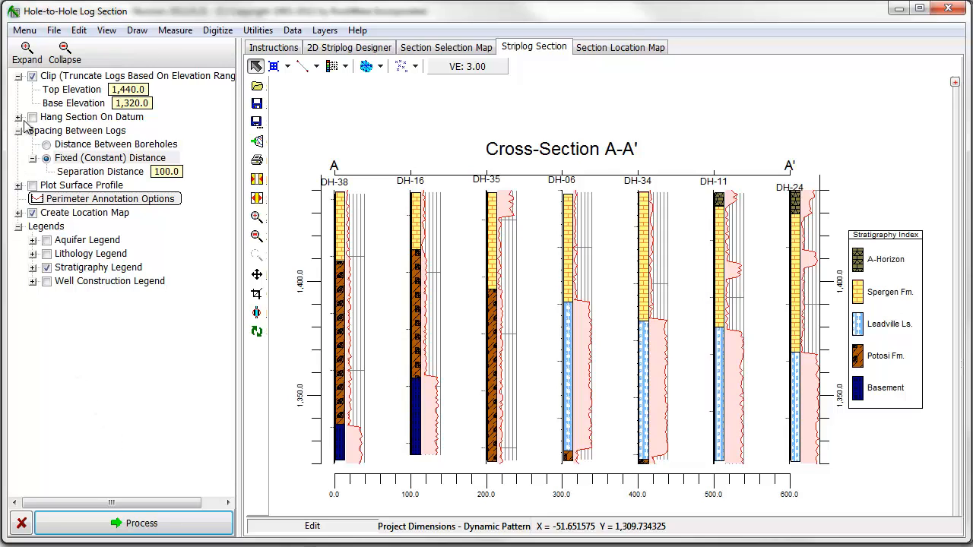
Hang the section on the Spergen Fm. datum with clipping off, and regenerate it.
left_click(33, 117)
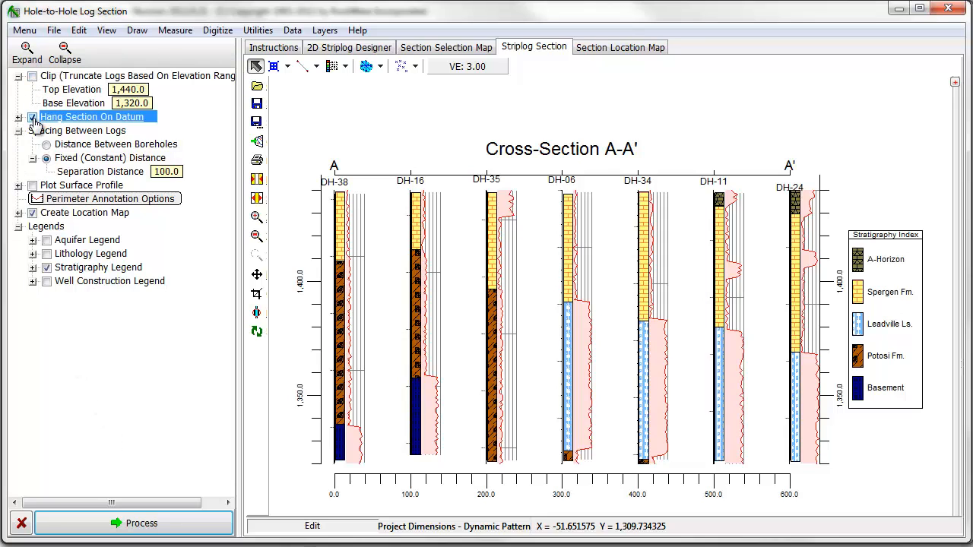
left_click(33, 117)
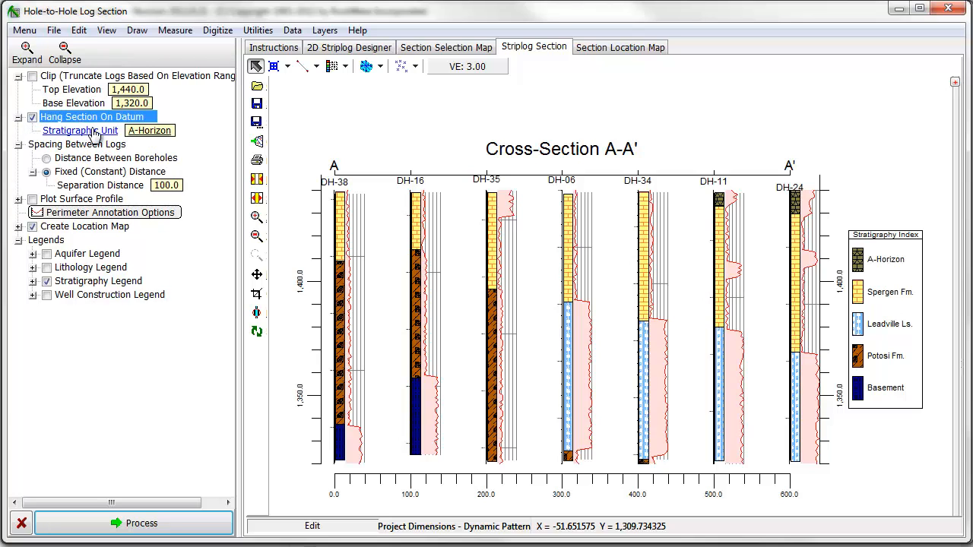
left_click(150, 130)
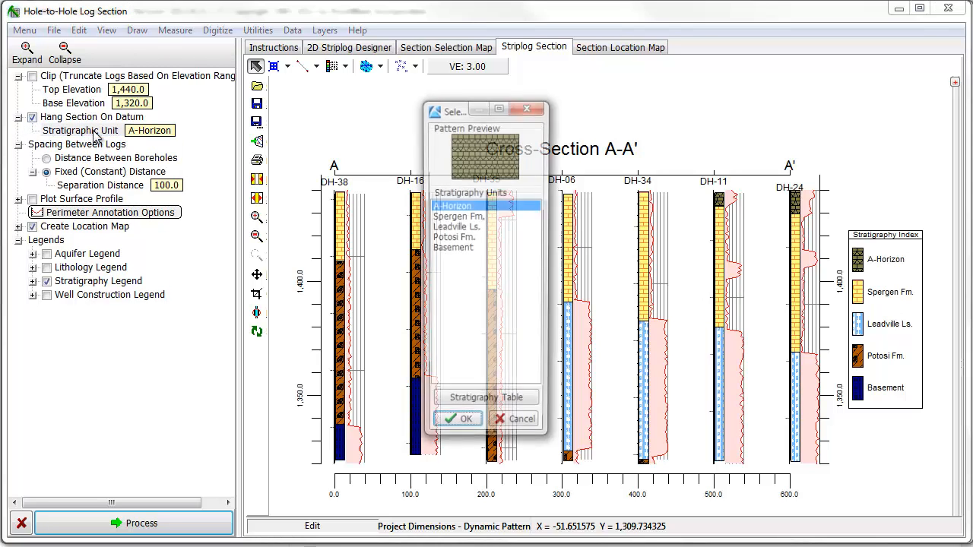
left_click(456, 216)
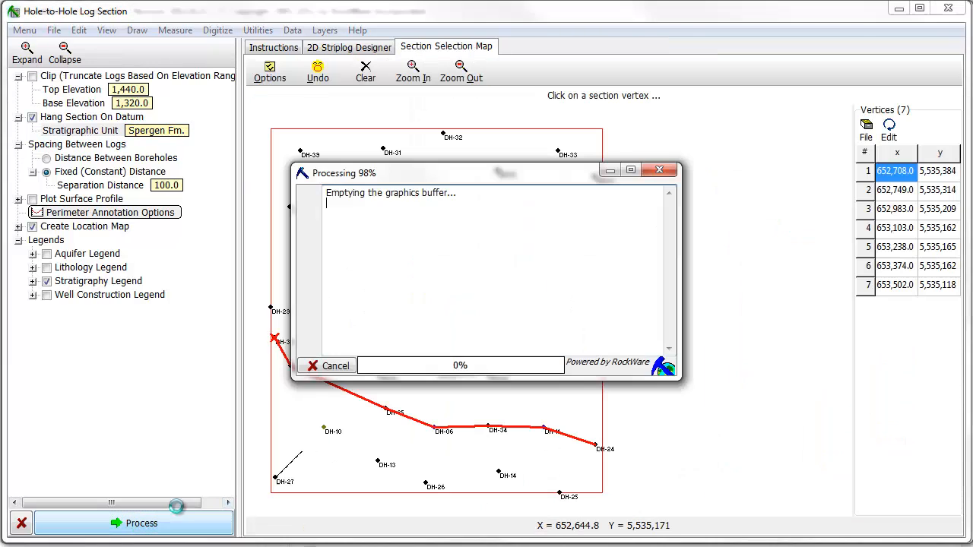
left_click(142, 523)
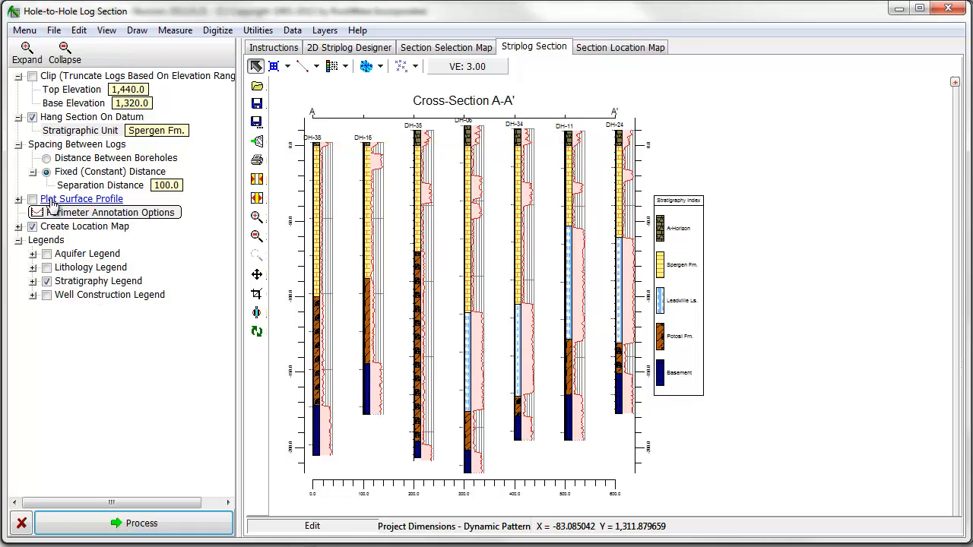
left_click(32, 117)
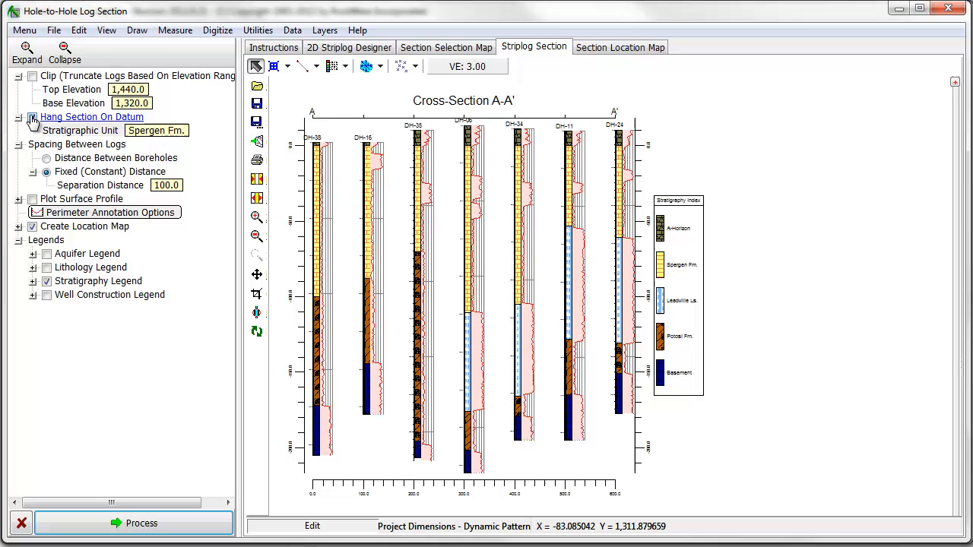